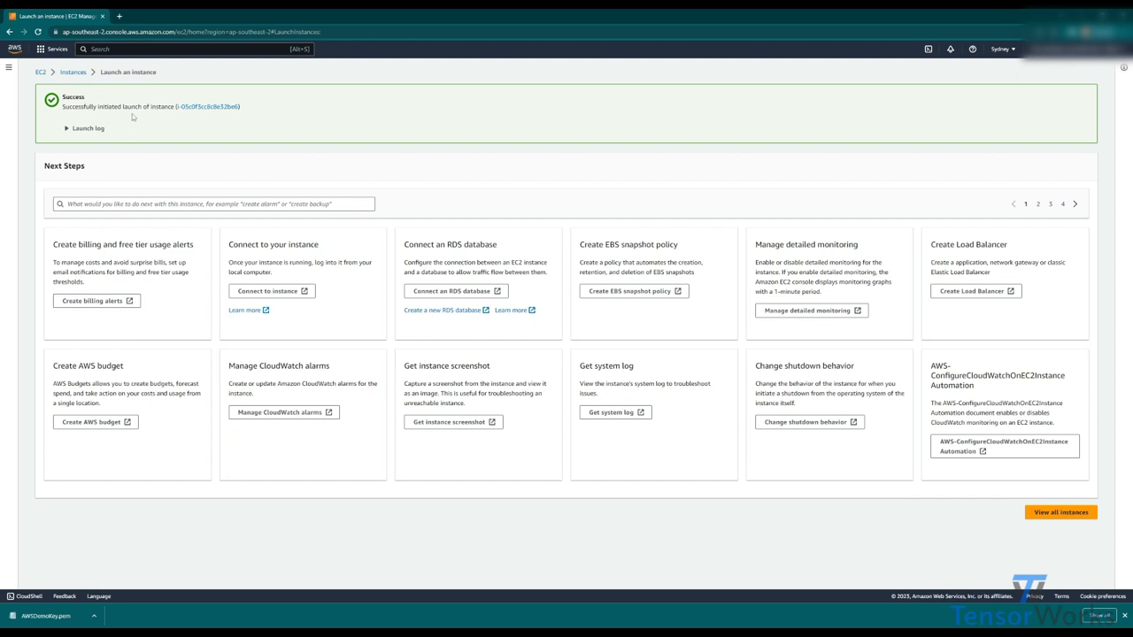
mouse_move(72, 71)
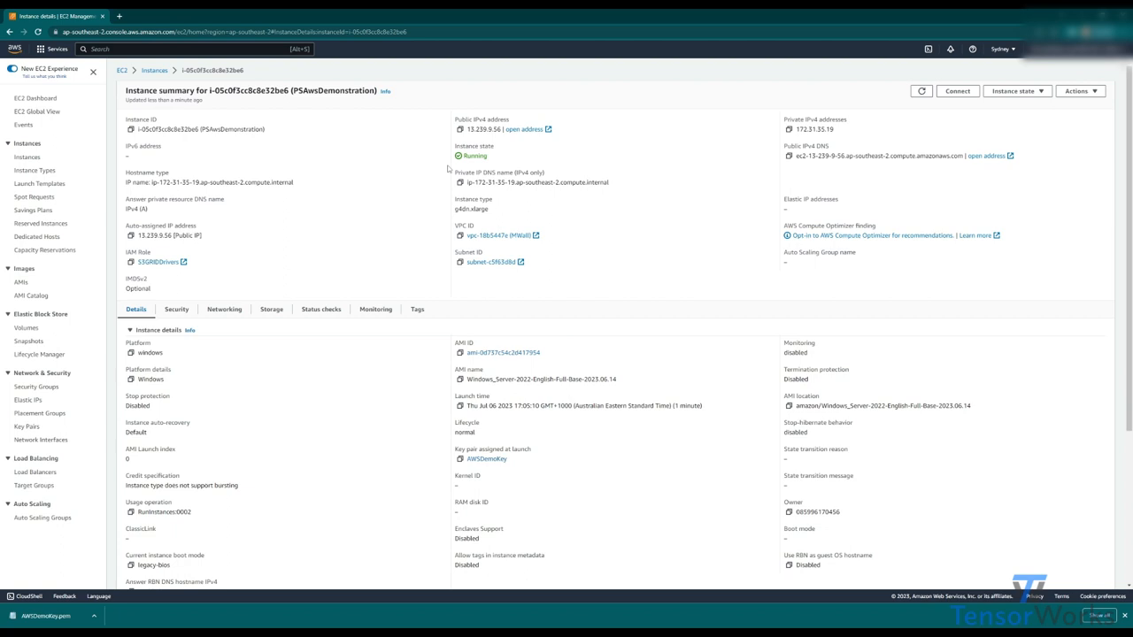
Show the Instance summary page for the newly launched Windows instance via its instance ID link.
double_click(475, 156)
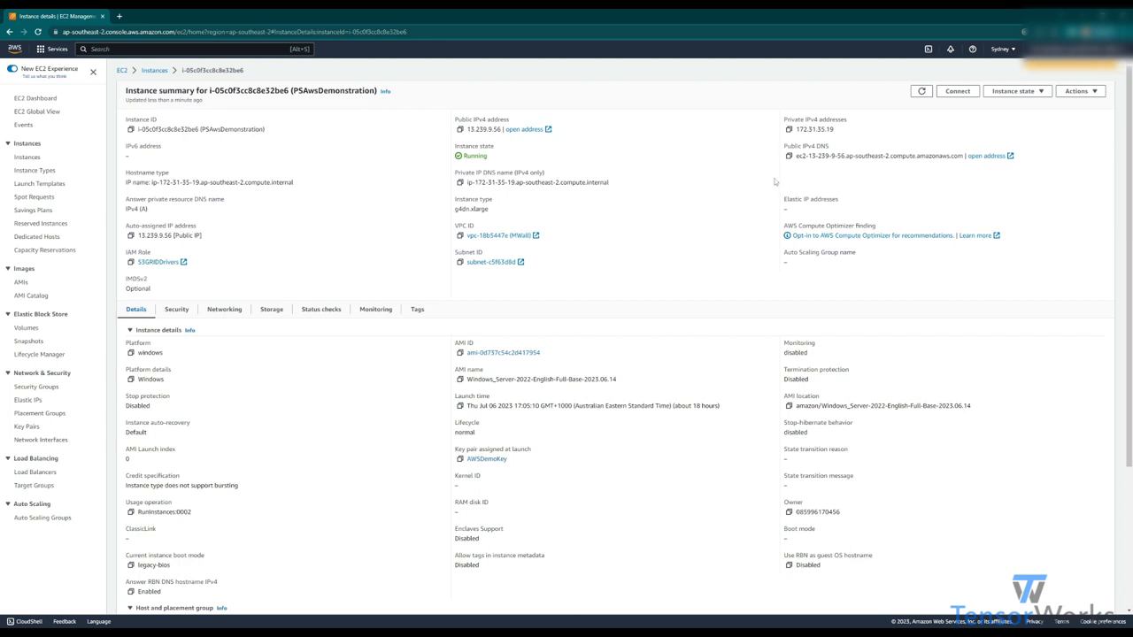
Reach the Connect to instance page for the Windows instance.
left_click(956, 90)
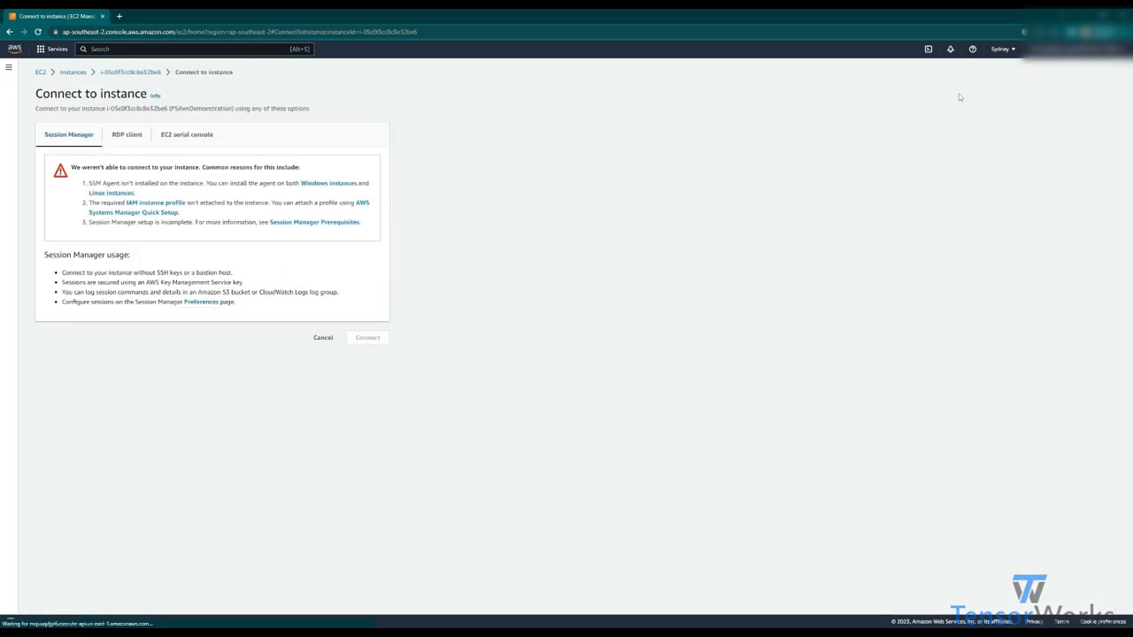
mouse_move(76, 124)
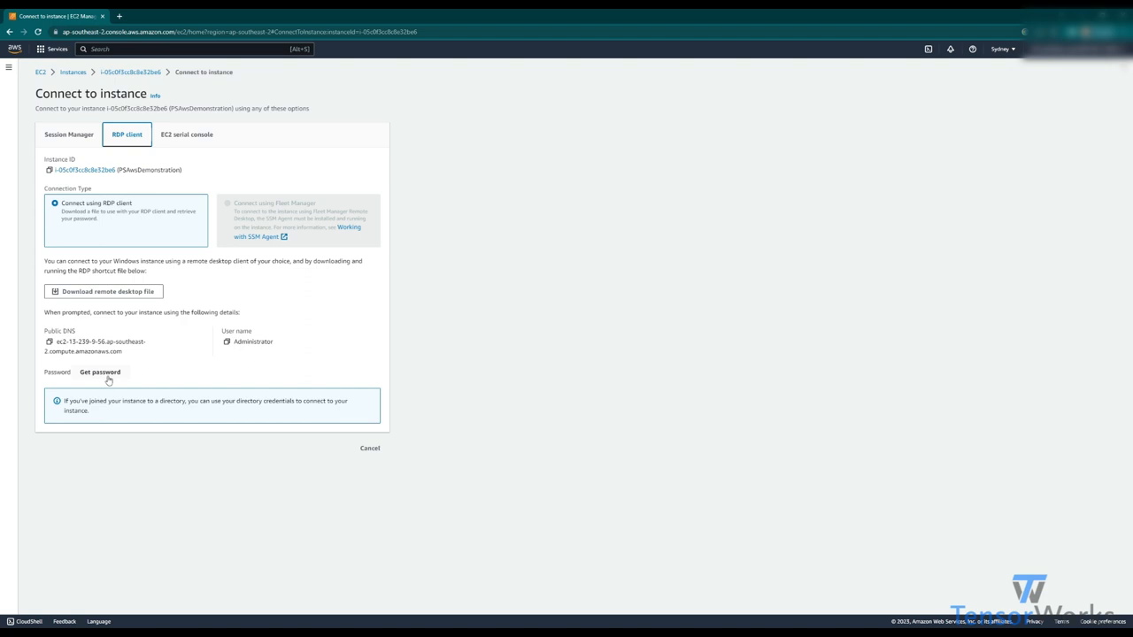
Paste the .pem key pair's full private key text into the Get Windows password form.
left_click(99, 372)
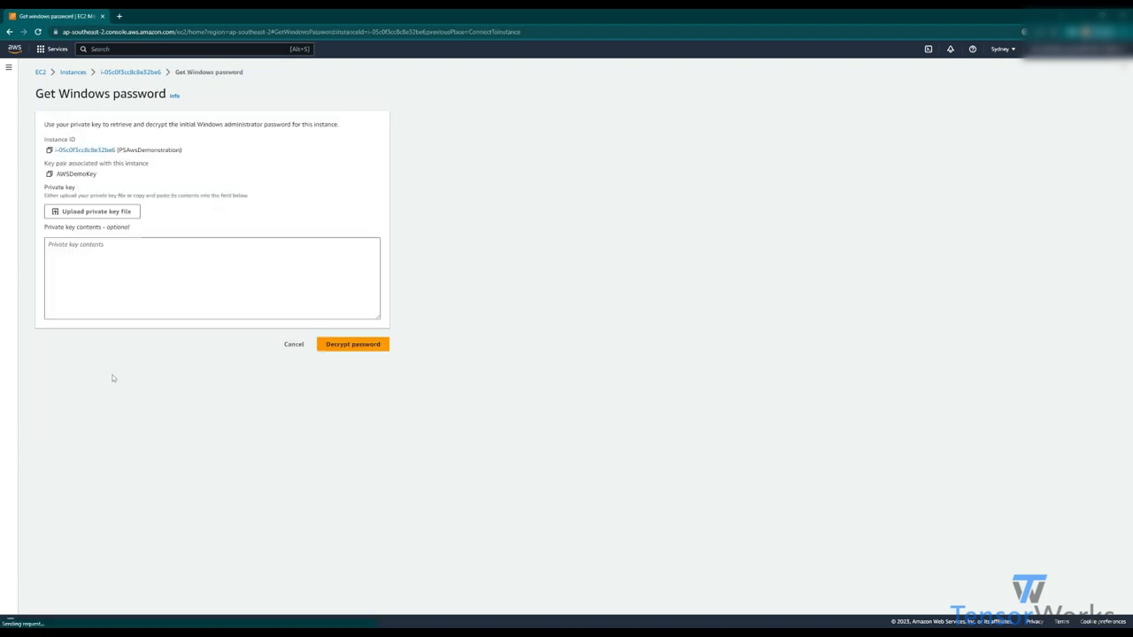
left_click(141, 285)
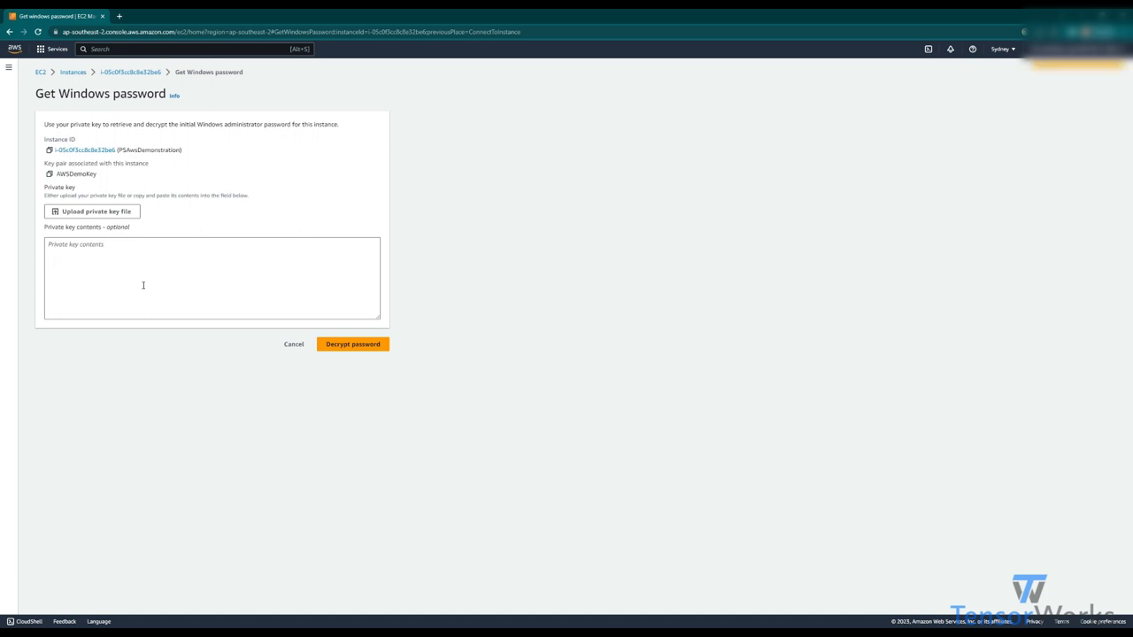
mouse_move(113, 186)
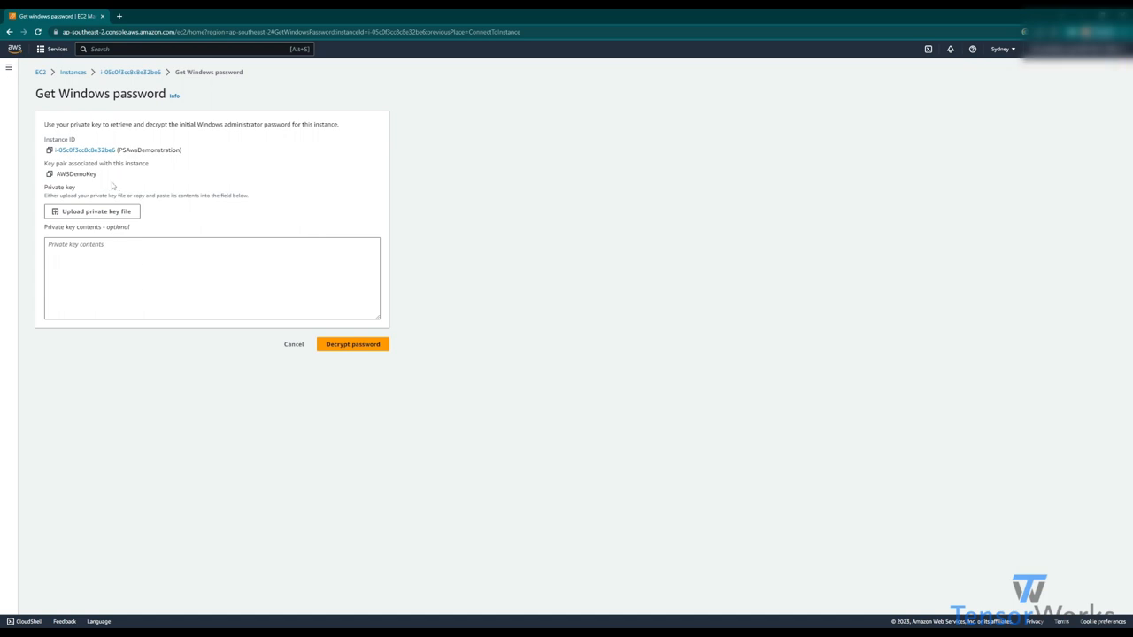
mouse_move(103, 178)
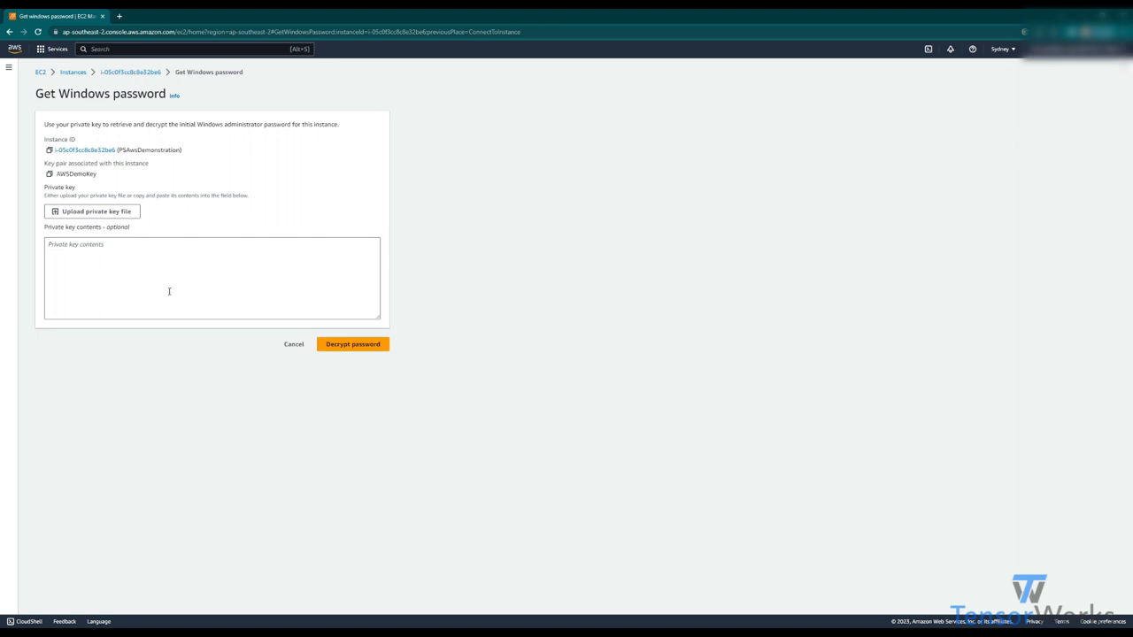
left_click(92, 210)
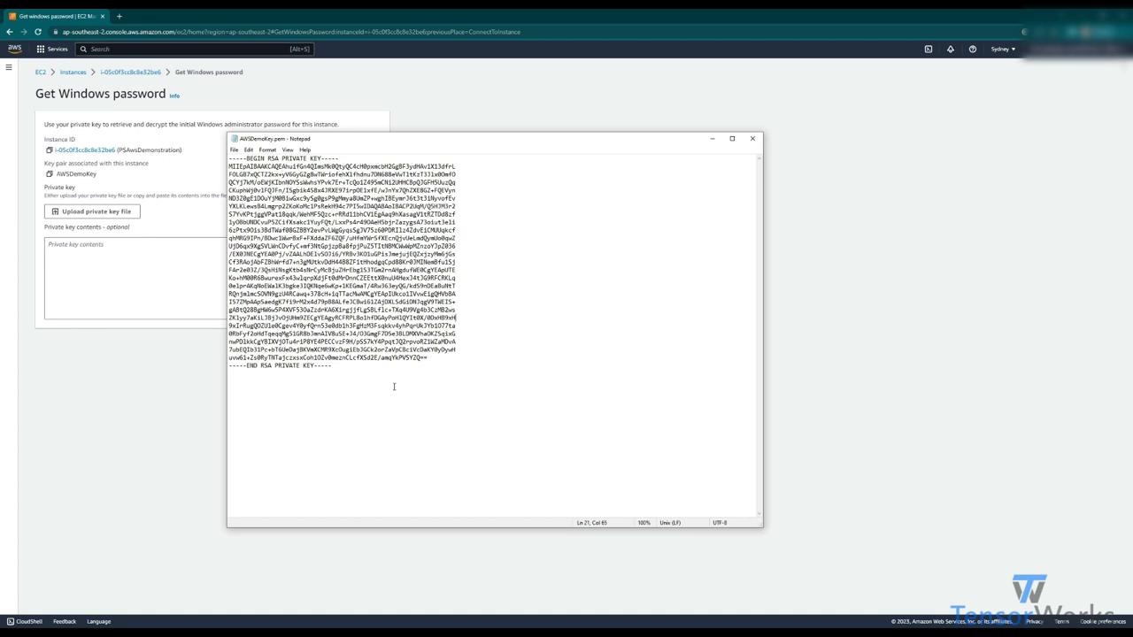
key("ctrl+a")
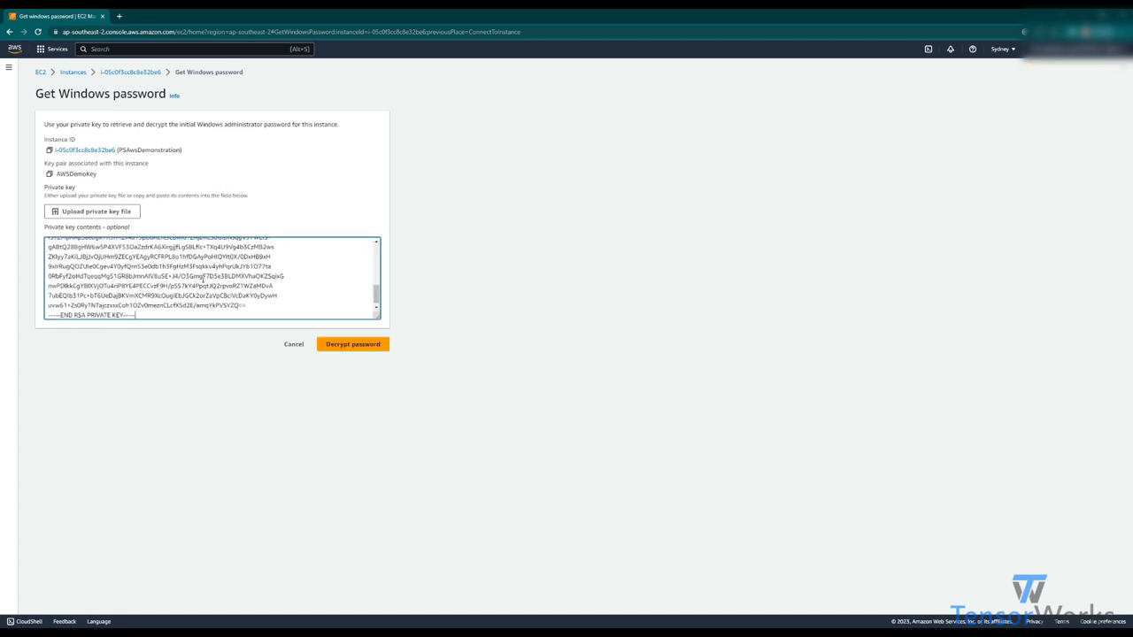
Decrypt the Administrator password and launch the downloaded remote desktop file.
left_click(352, 344)
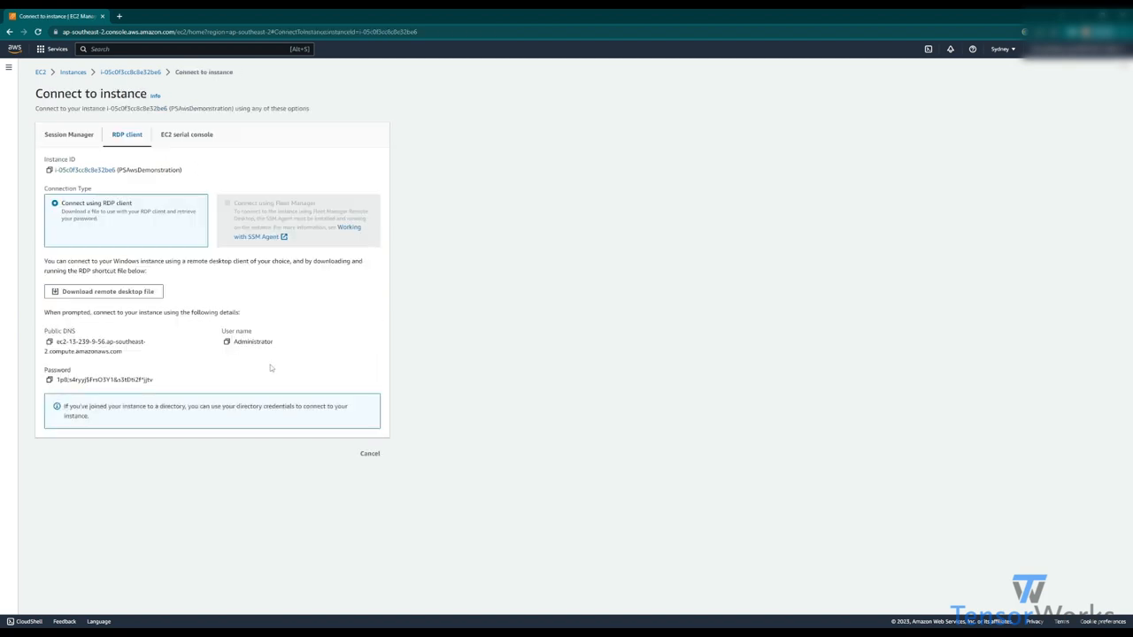
mouse_move(175, 372)
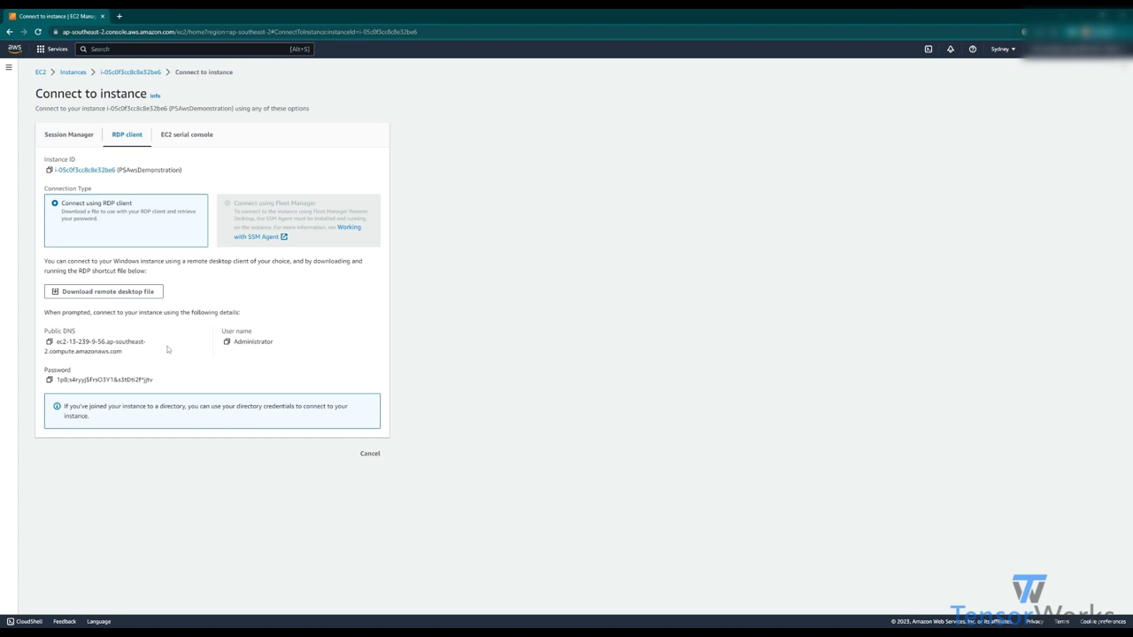
left_click(103, 291)
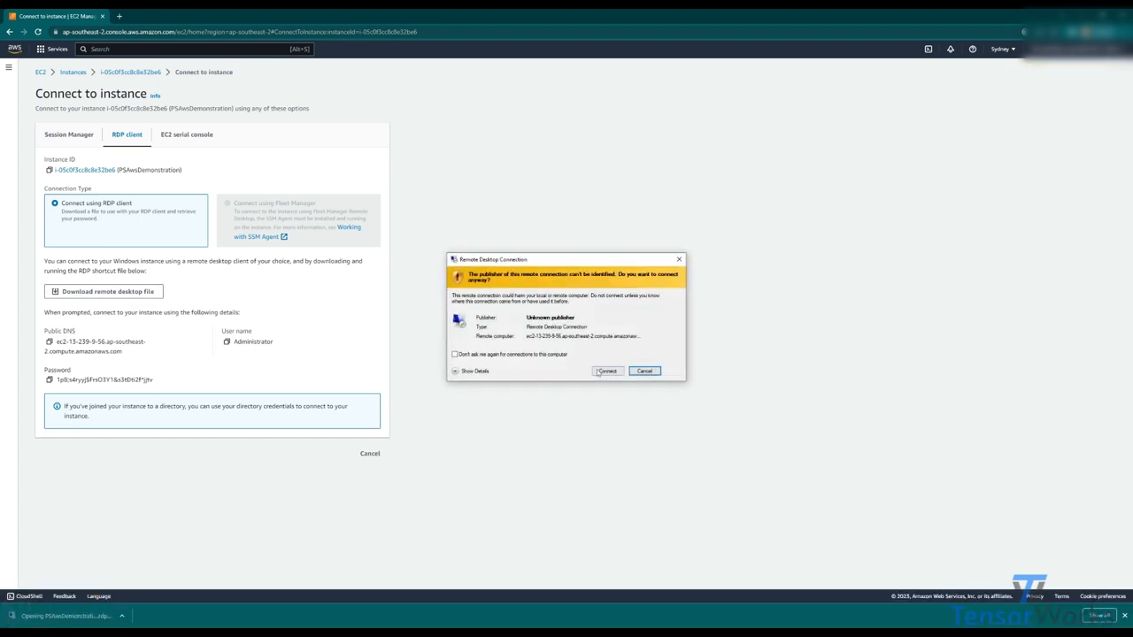
Accept the publisher warning, sign in as Administrator with the decrypted password, and trust the certificate.
left_click(607, 372)
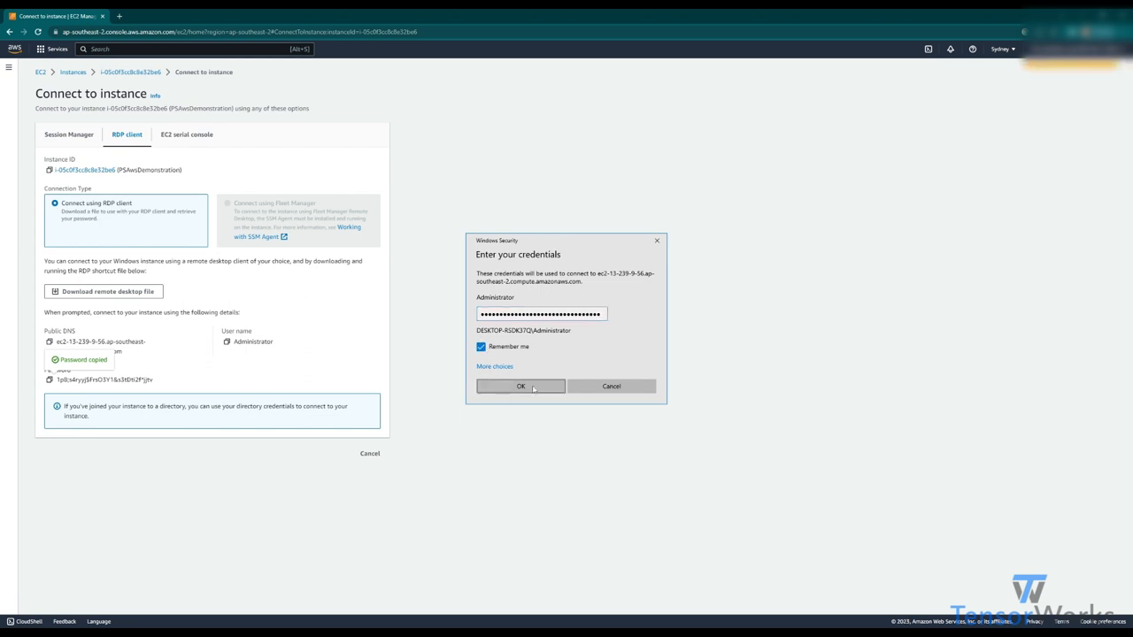
left_click(520, 386)
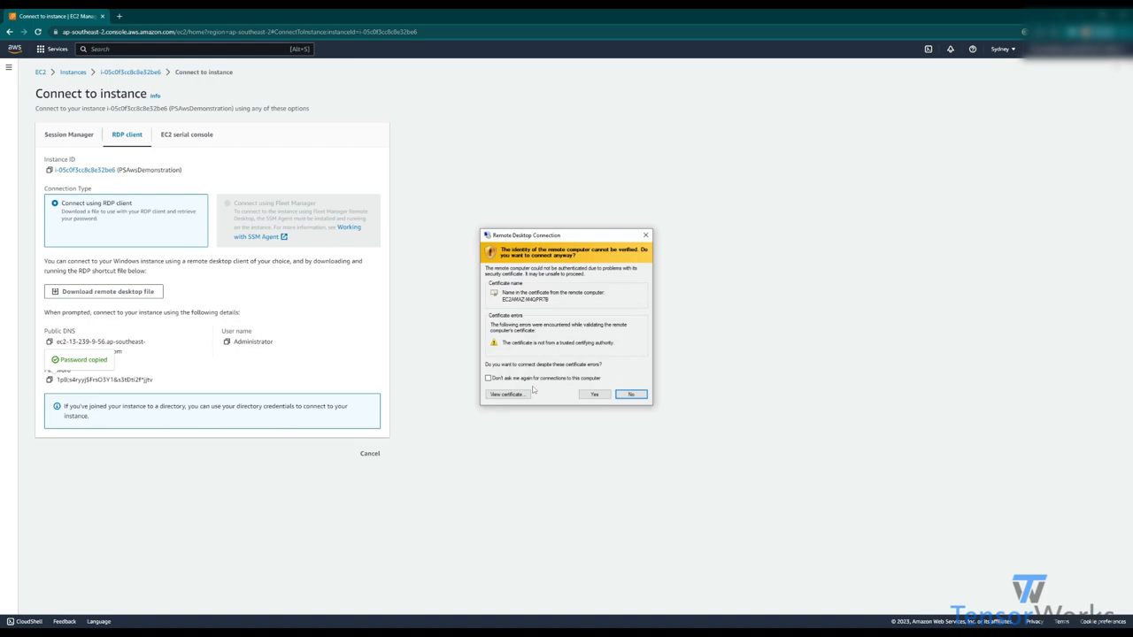
left_click(595, 393)
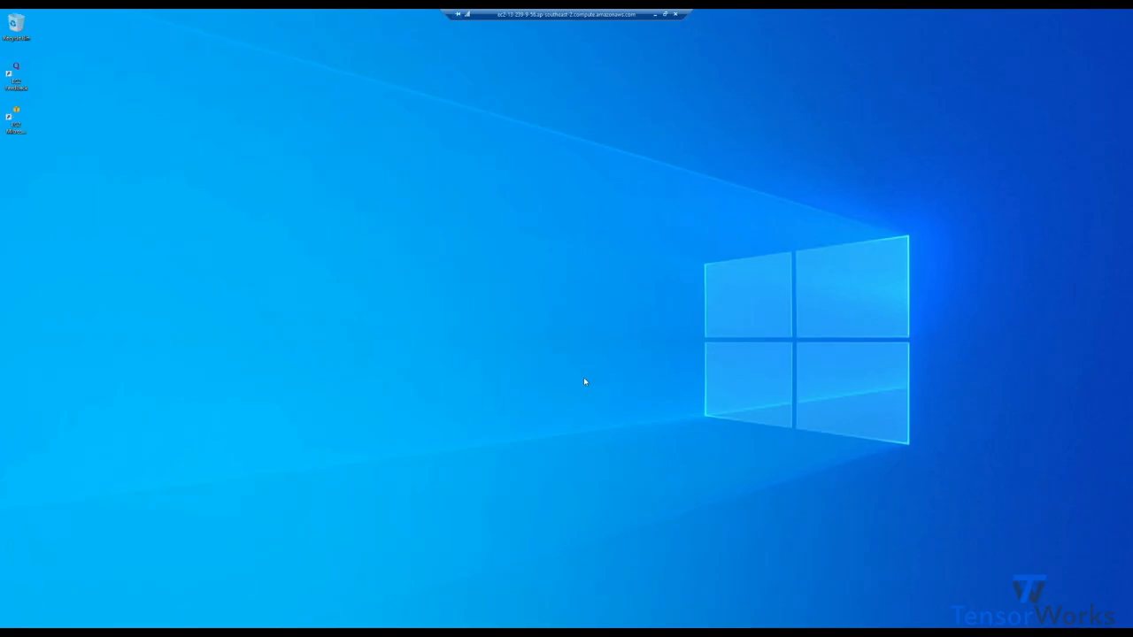